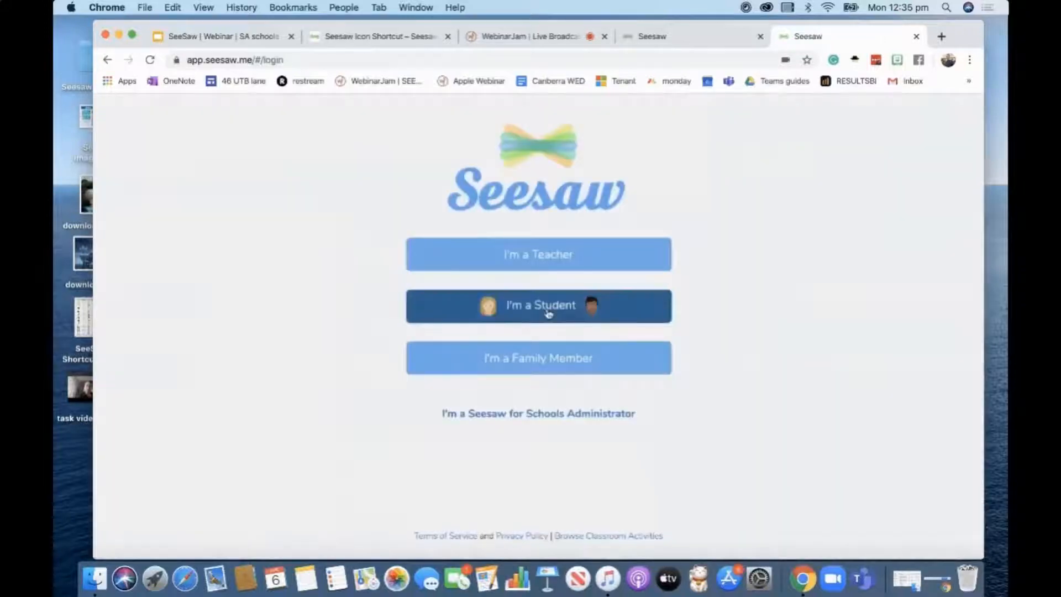
- Join the class as a student with the class code and confirm Kate as the chosen name
left_click(538, 305)
type("PBWEFL")
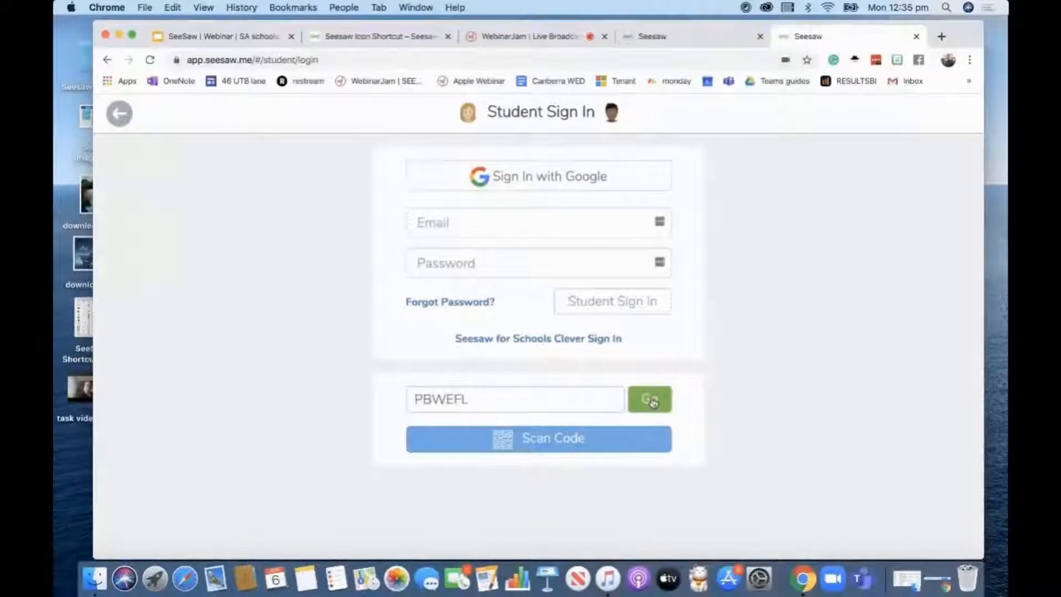
left_click(649, 399)
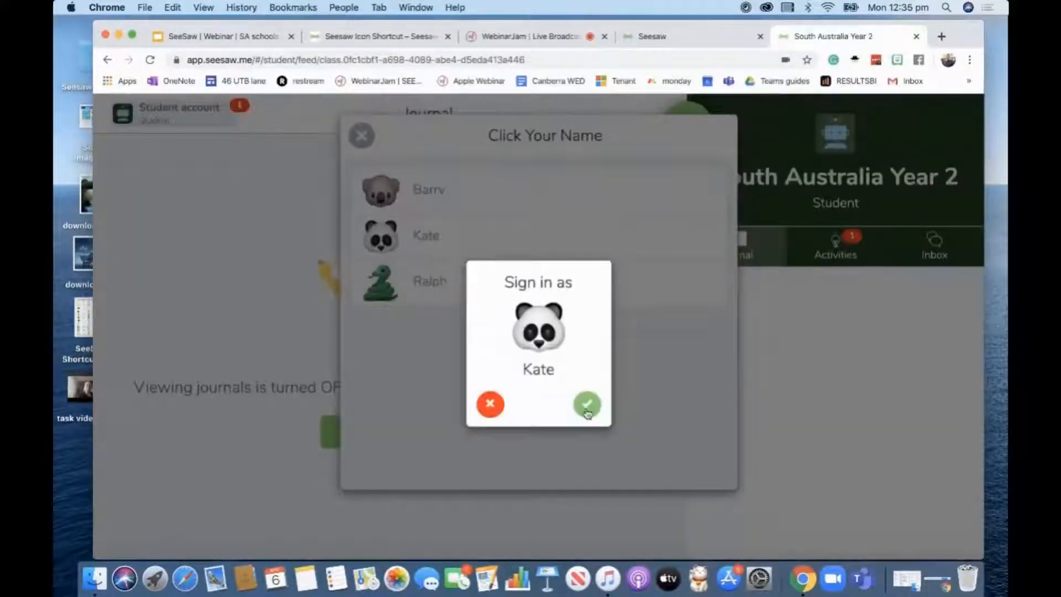
left_click(587, 405)
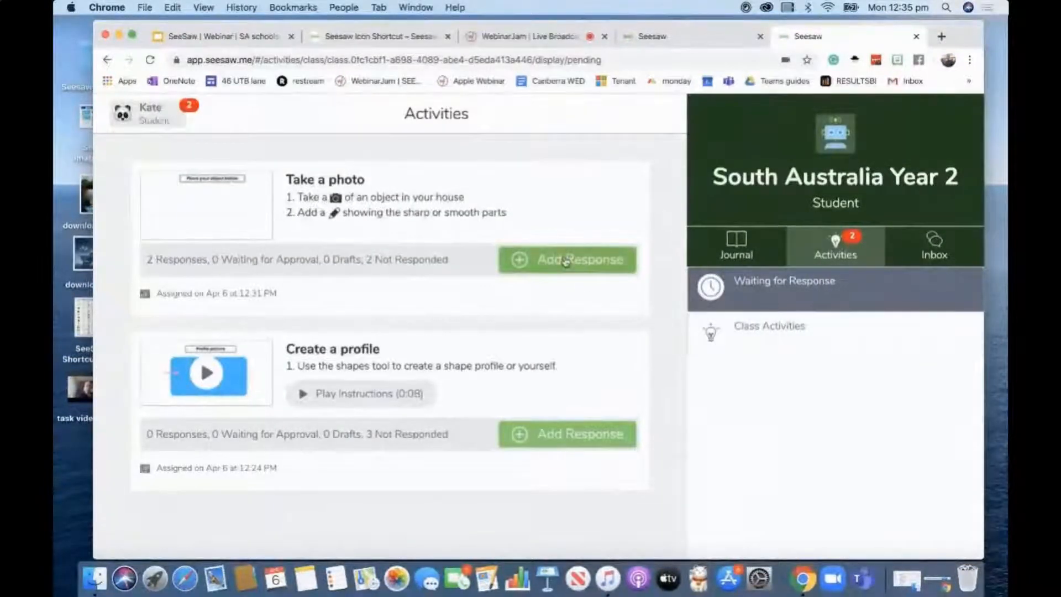
- Begin a response to Take a photo and bring up the Shapes gallery from the more menu
left_click(567, 258)
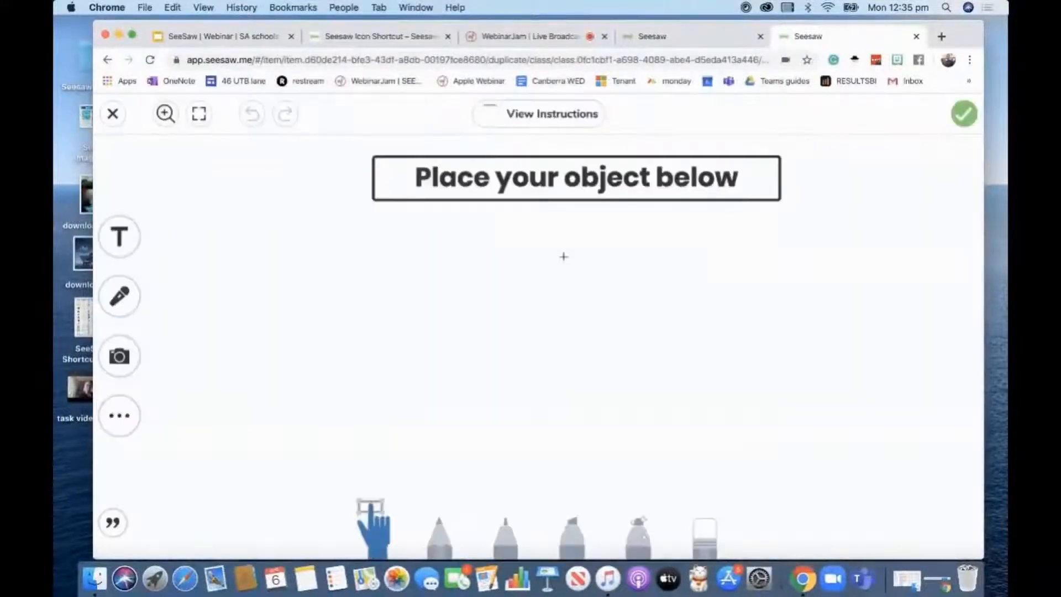
left_click(119, 416)
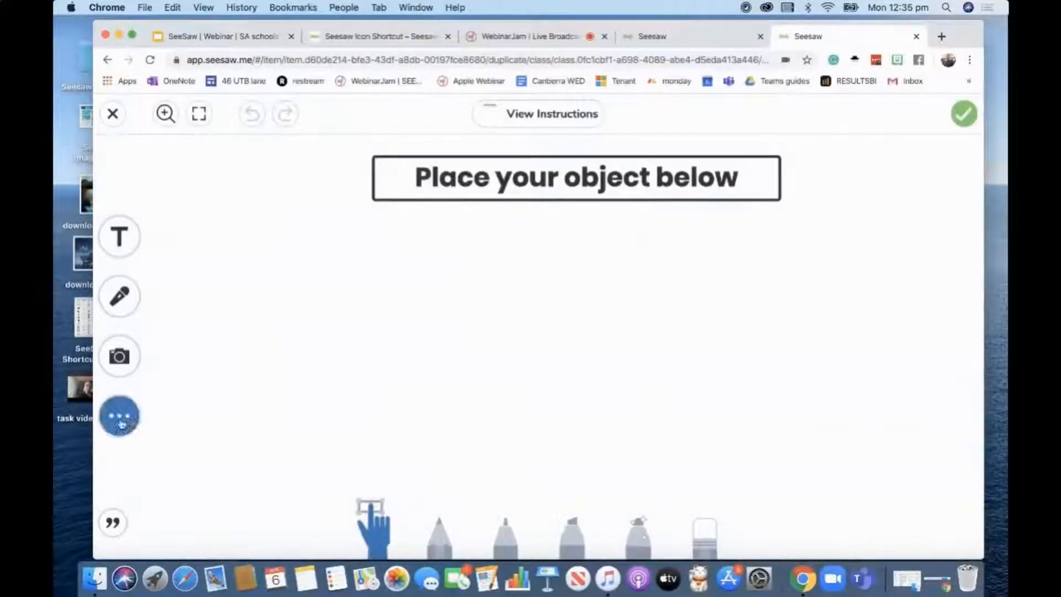
left_click(120, 416)
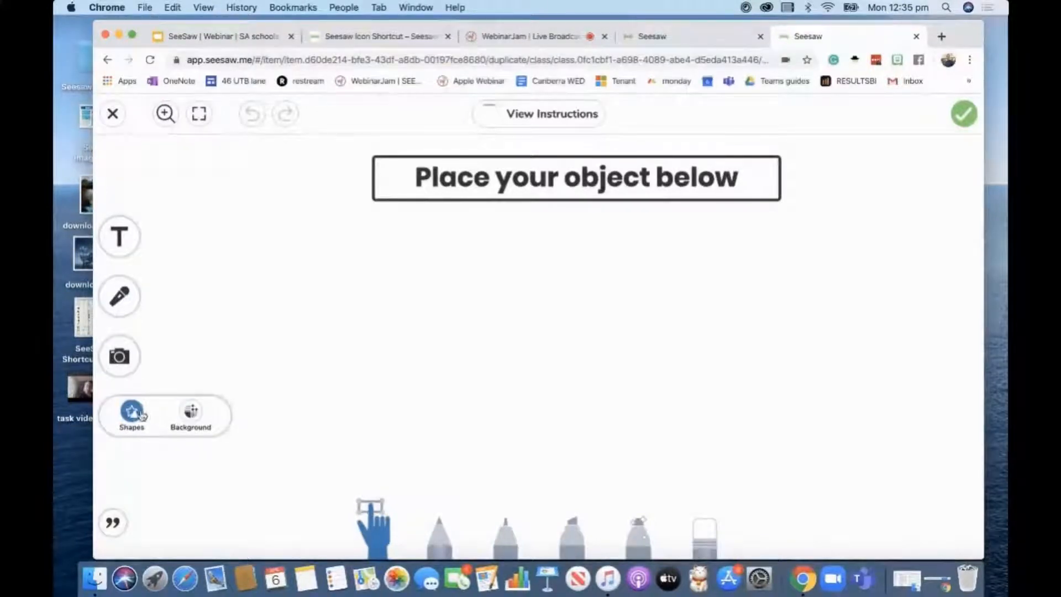
left_click(120, 356)
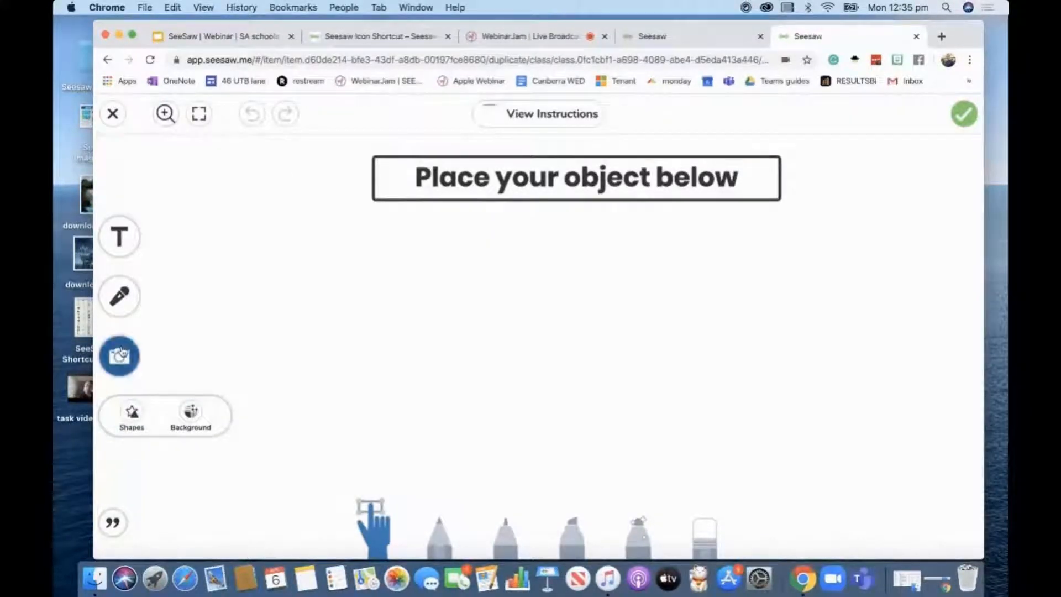
left_click(119, 354)
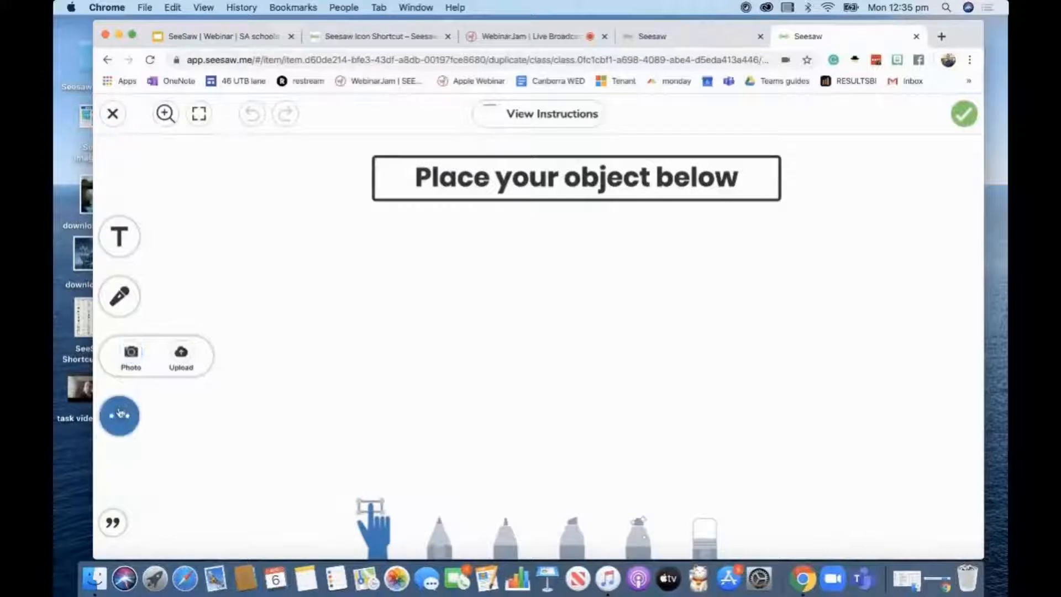
left_click(119, 414)
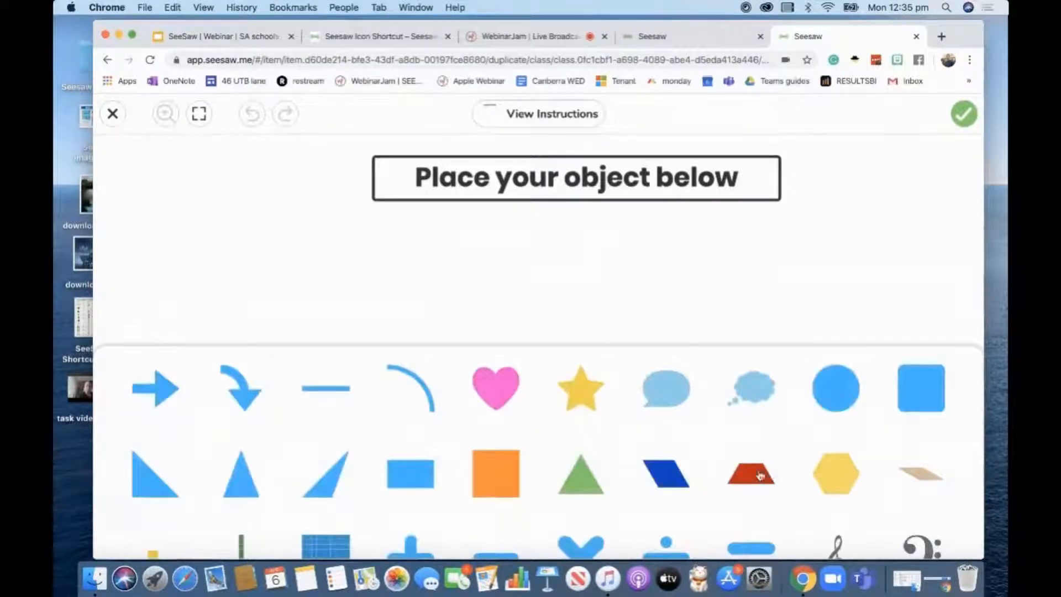
mouse_move(568, 308)
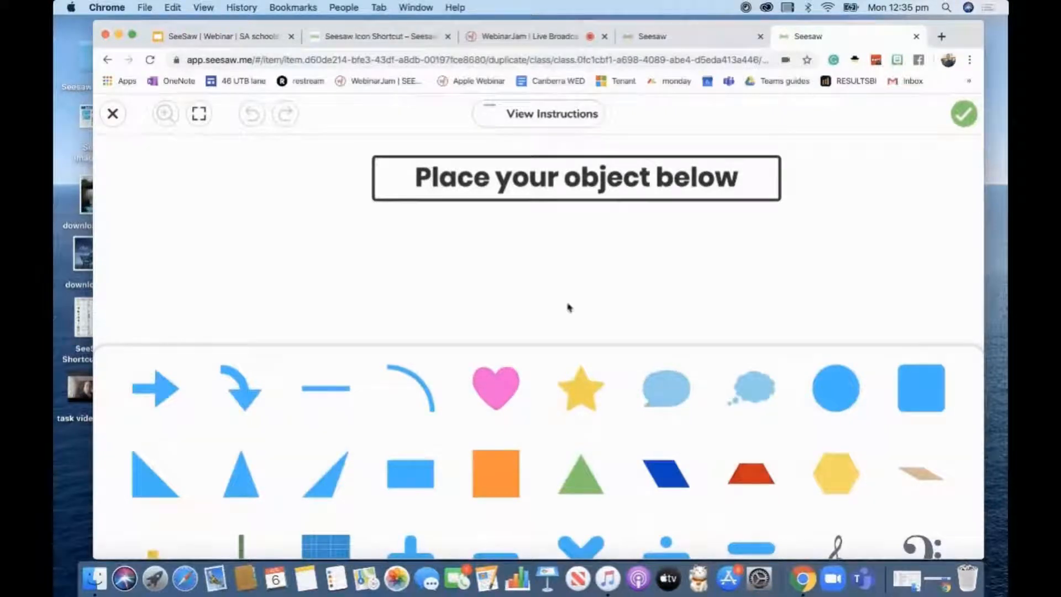
- Place a large red trapezoid on the canvas and upload it as Kate's response
left_click(752, 474)
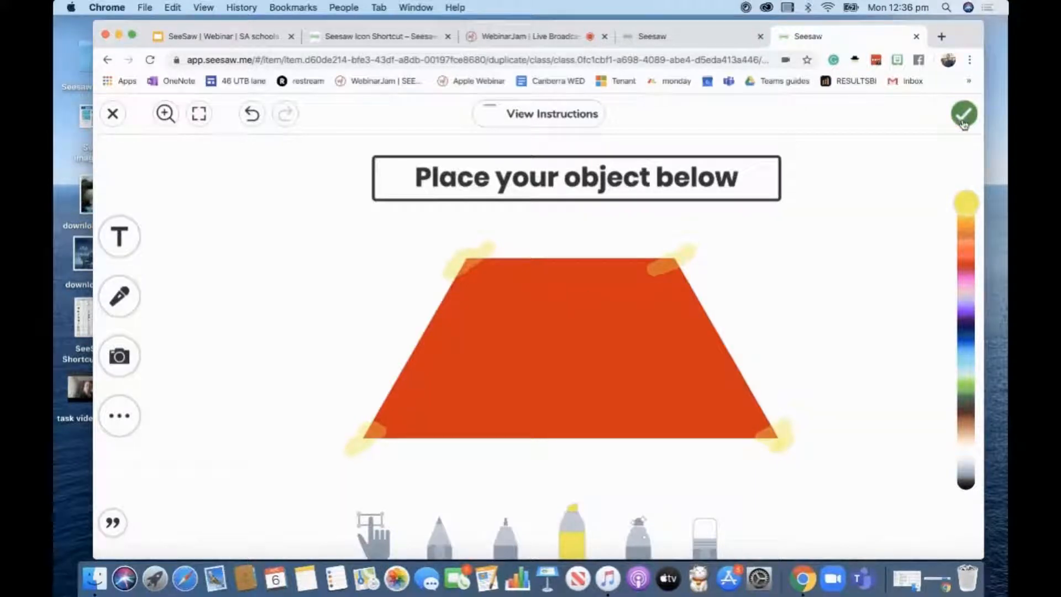
left_click(964, 112)
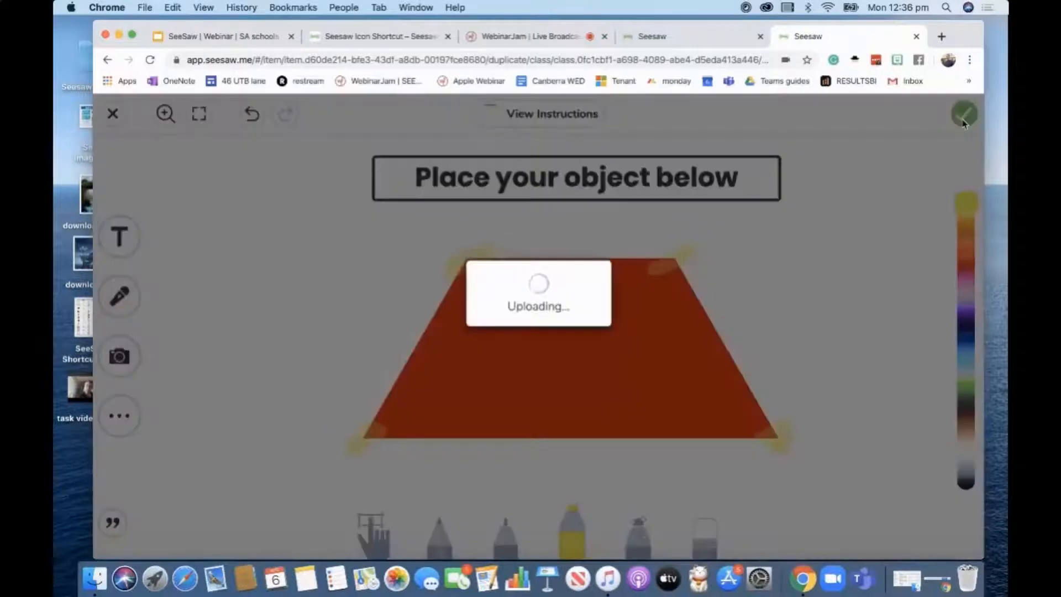
left_click(964, 113)
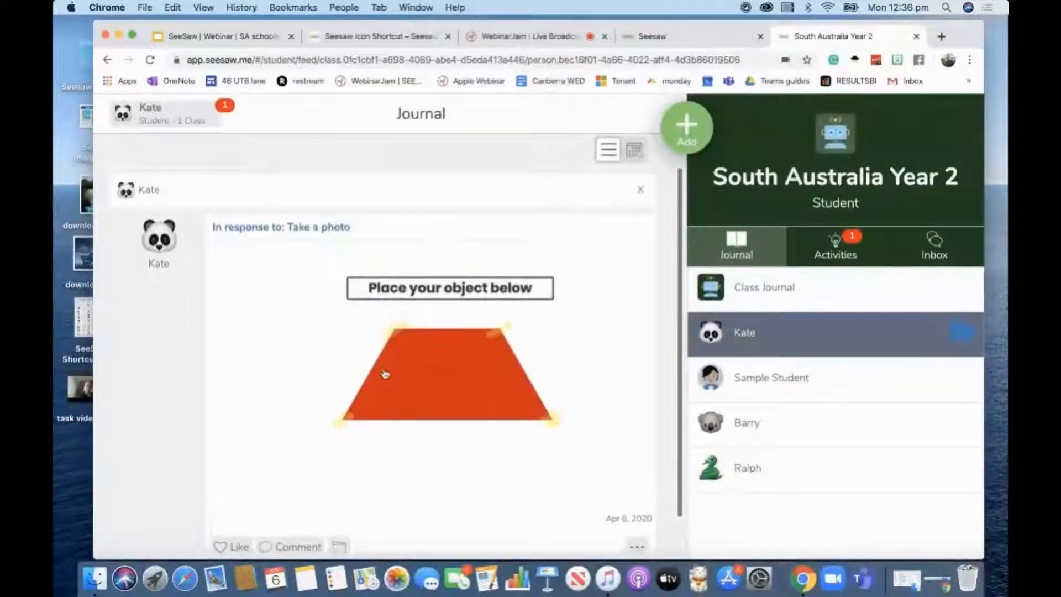
- Go to Class Activities, view Take a photo responses, and bring up Ralph's star and bottle photo
left_click(836, 245)
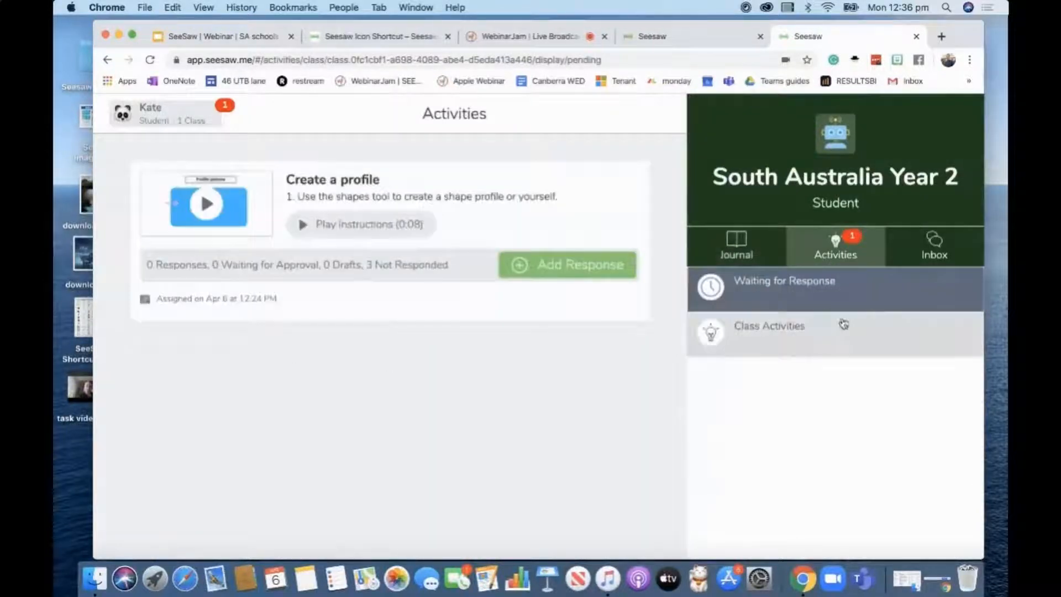
left_click(769, 325)
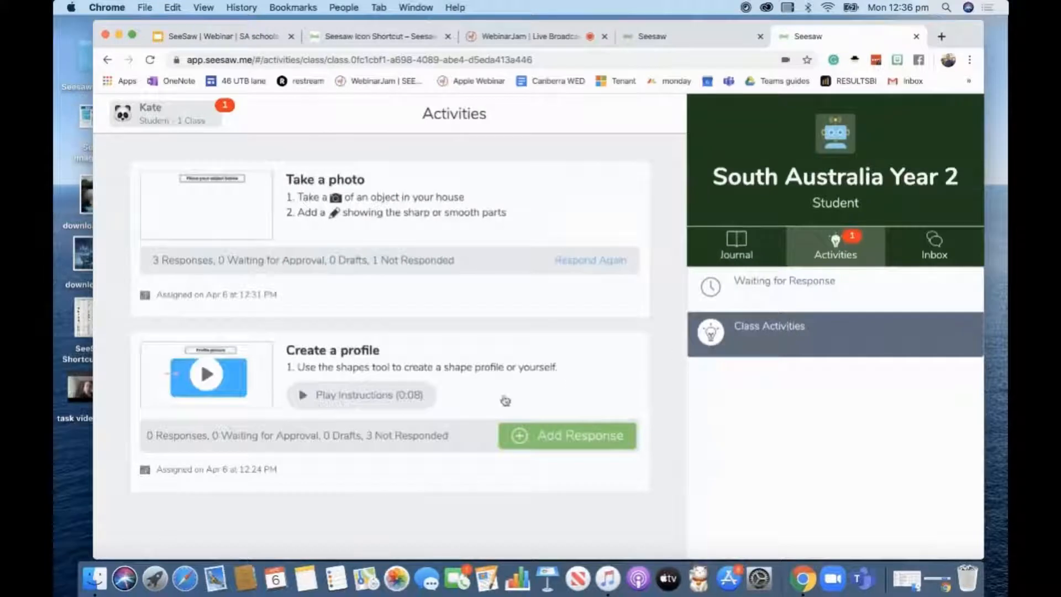
mouse_move(514, 221)
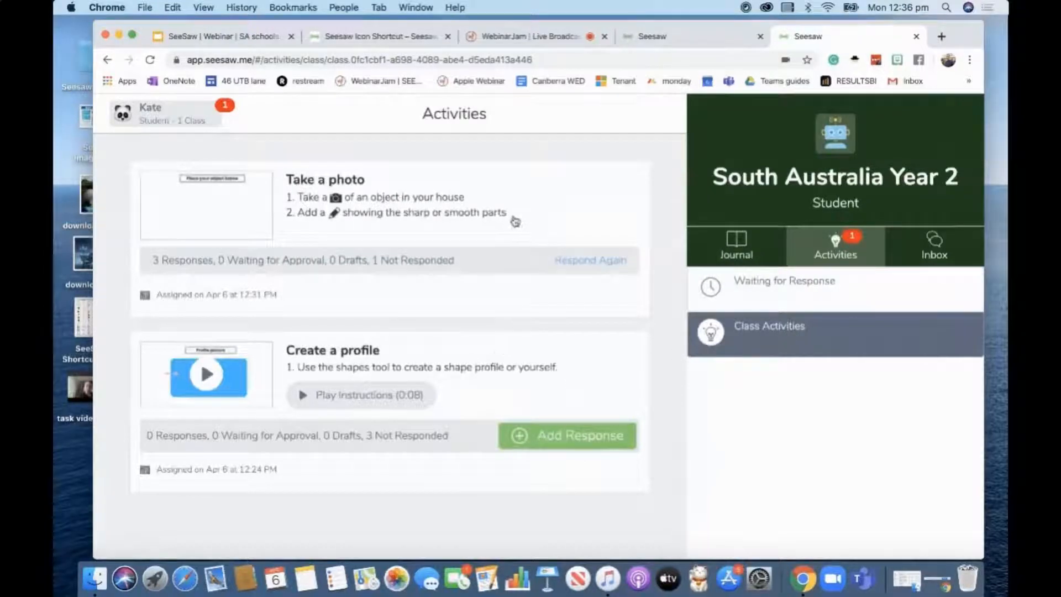
left_click(325, 197)
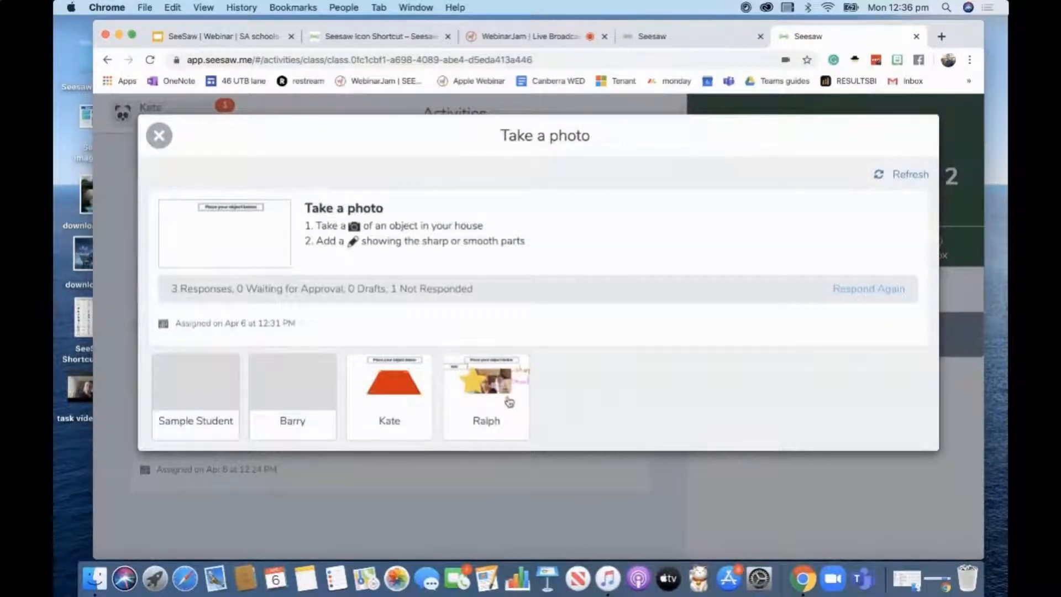
mouse_move(505, 405)
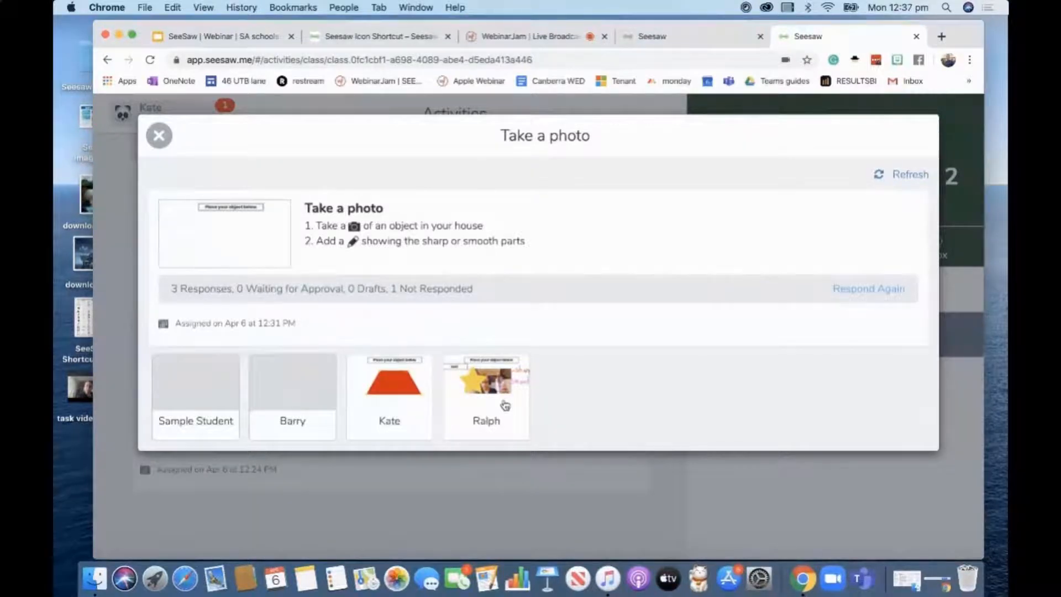
left_click(487, 396)
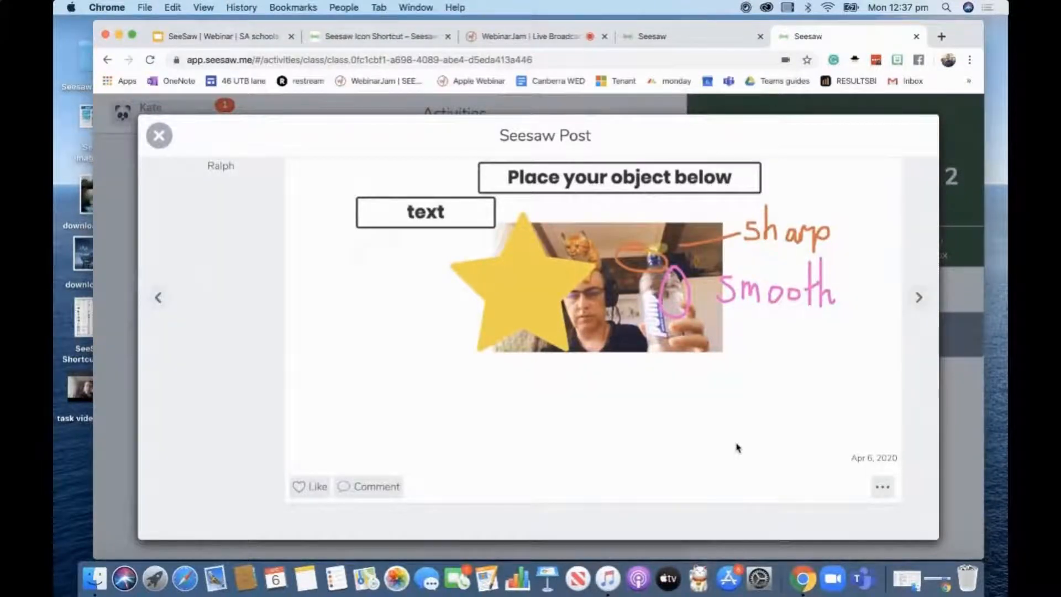
- Write the comment 'Great photo. Very clear. Are there any other smooth parts.'
left_click(368, 486)
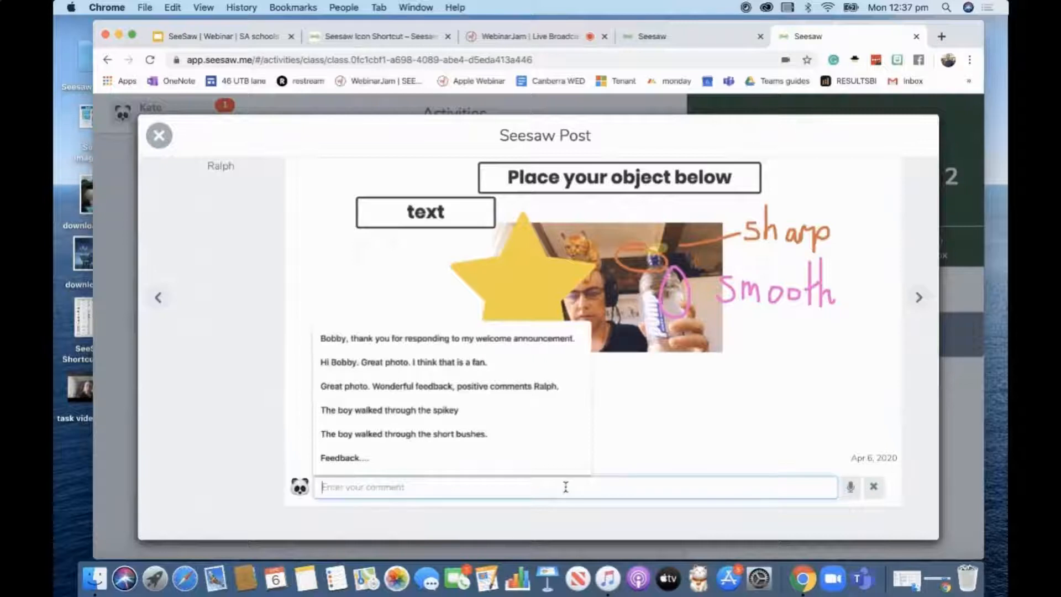
type("Great ph")
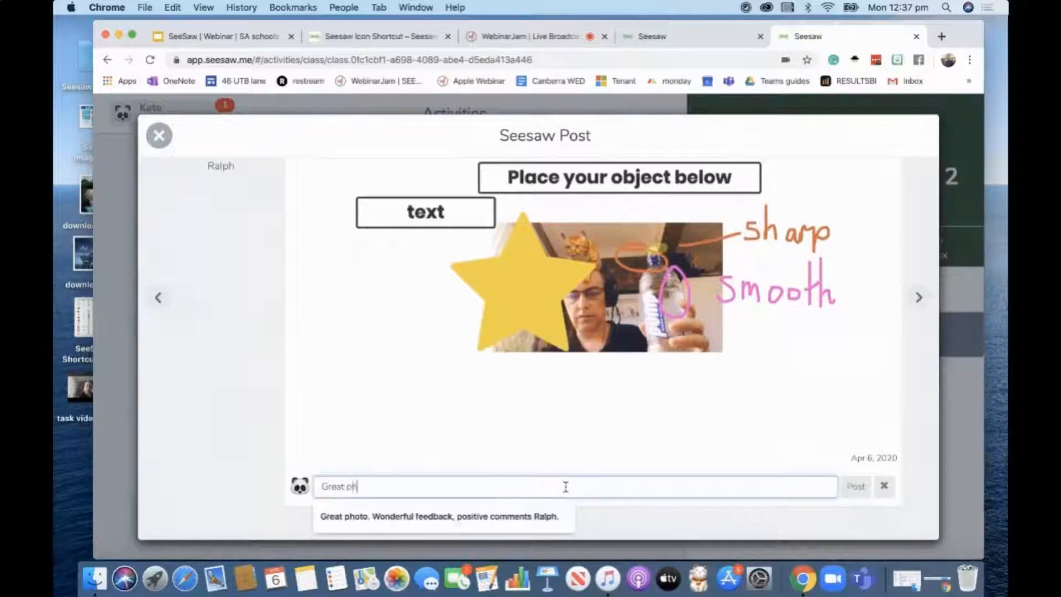
type("Great photo. Ve")
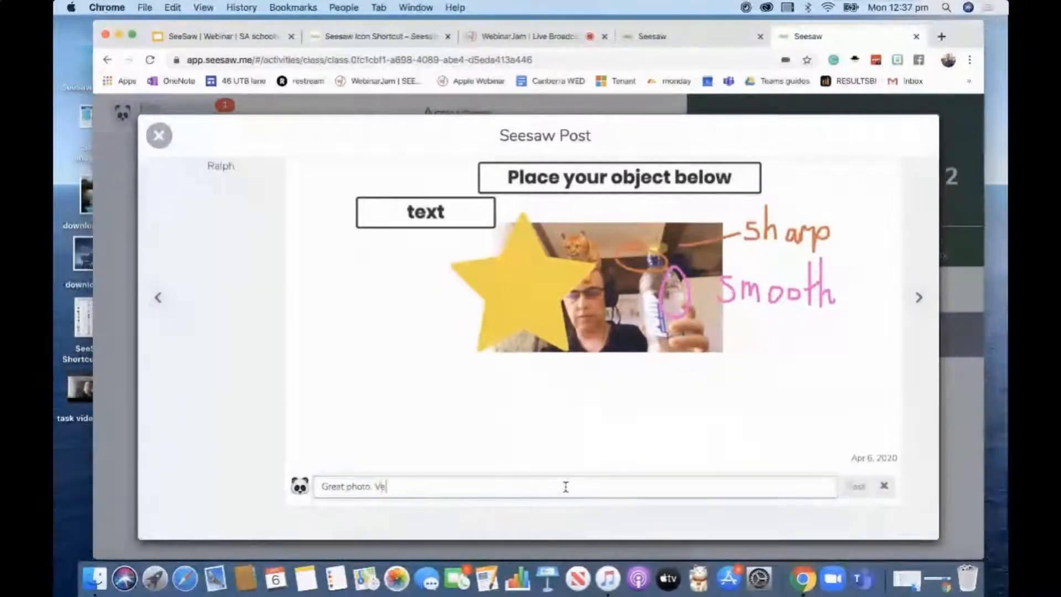
type("ry clear,")
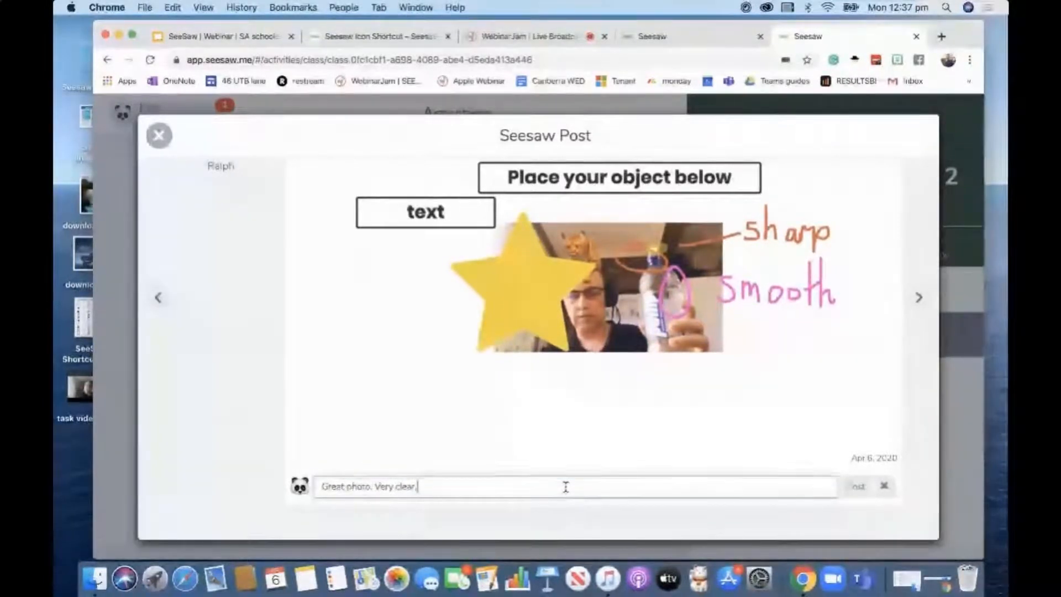
type("Are there any ot")
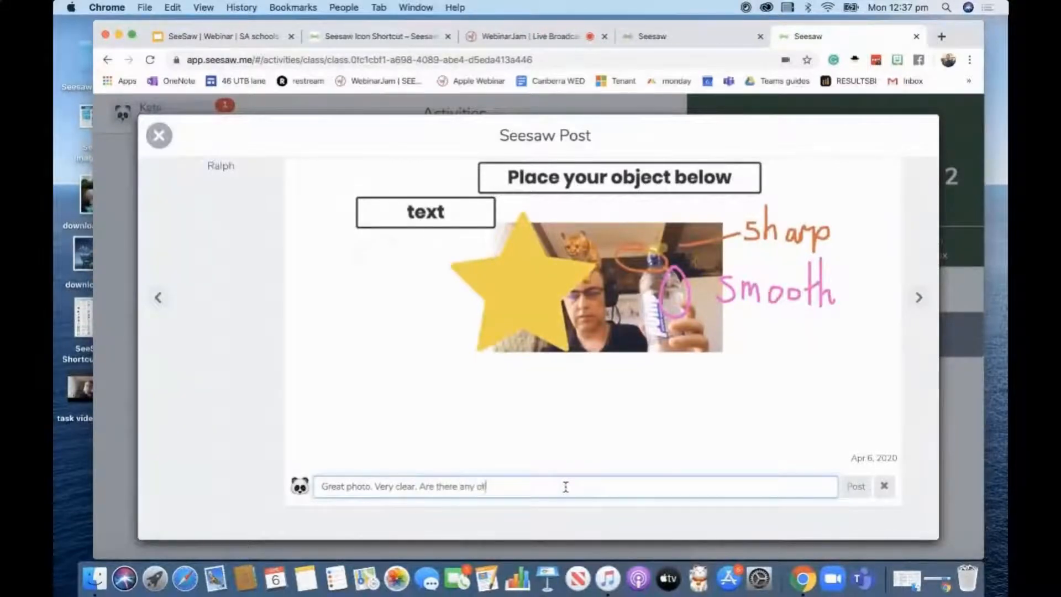
type("her smooth")
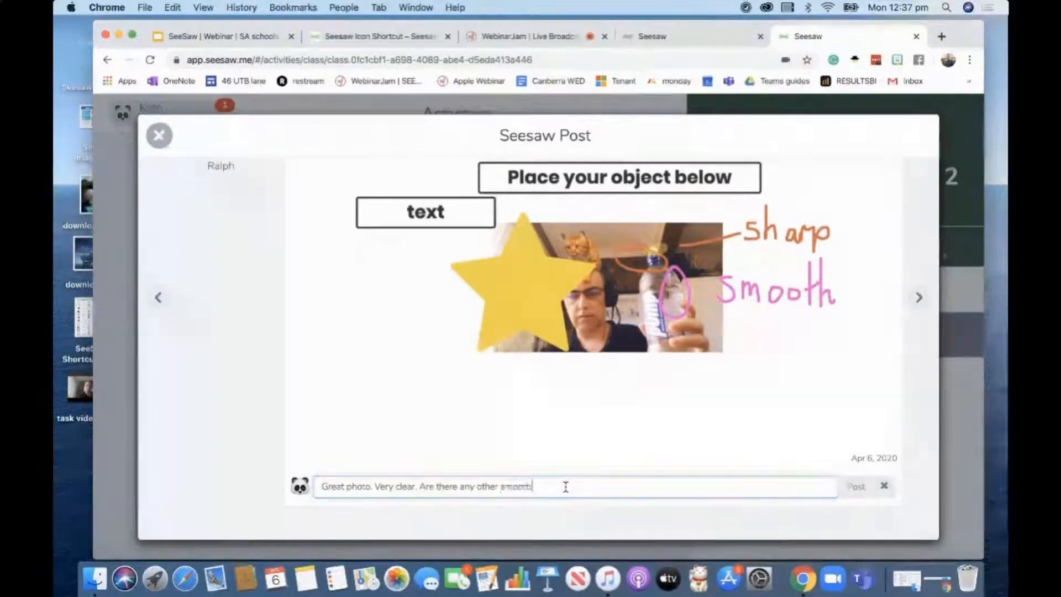
type("parts.")
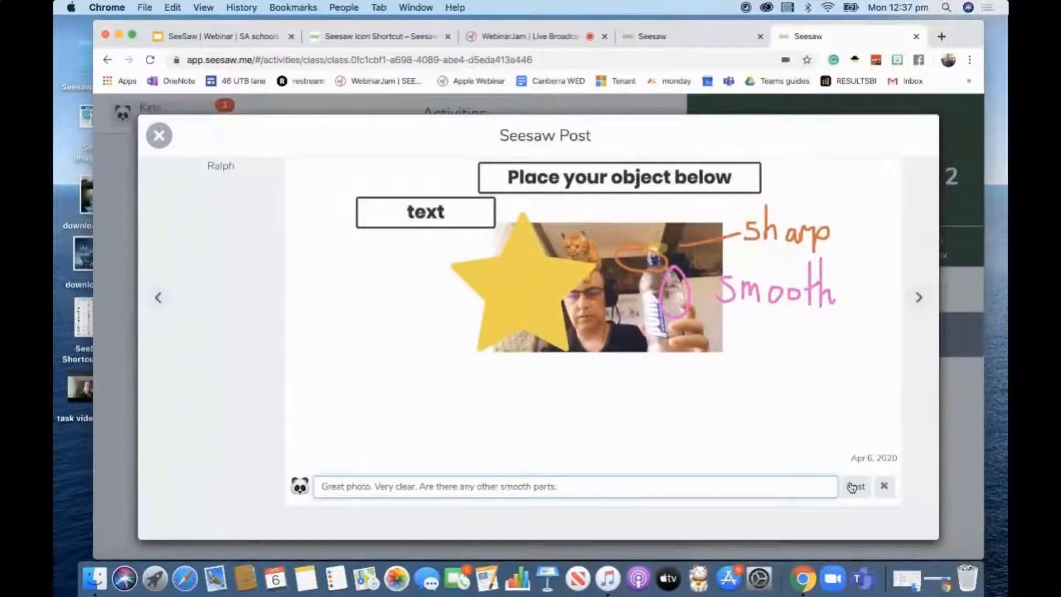
- Post the comment on Ralph's photo response
left_click(575, 486)
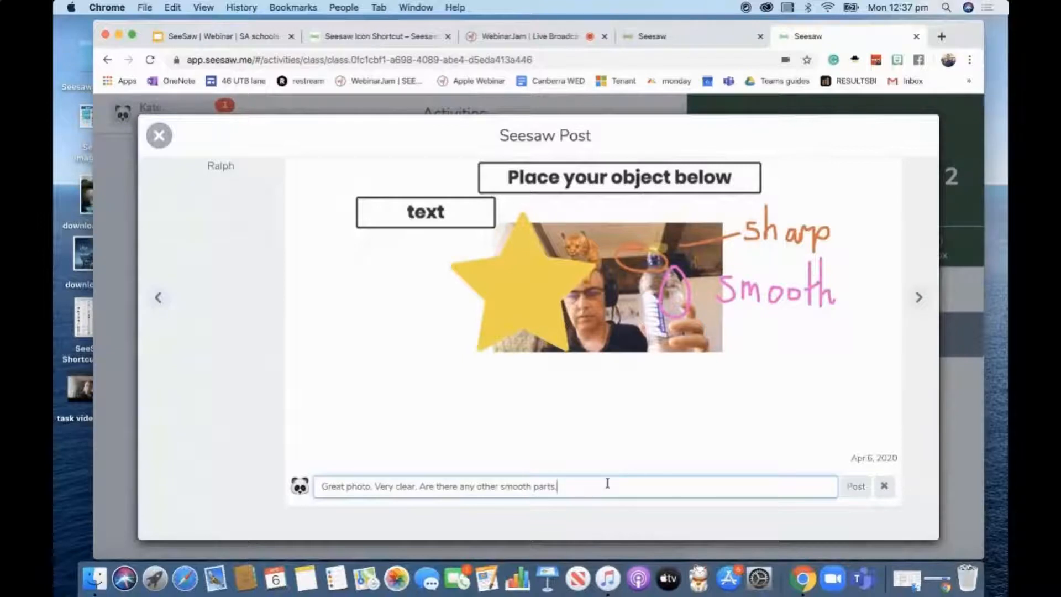
mouse_move(721, 504)
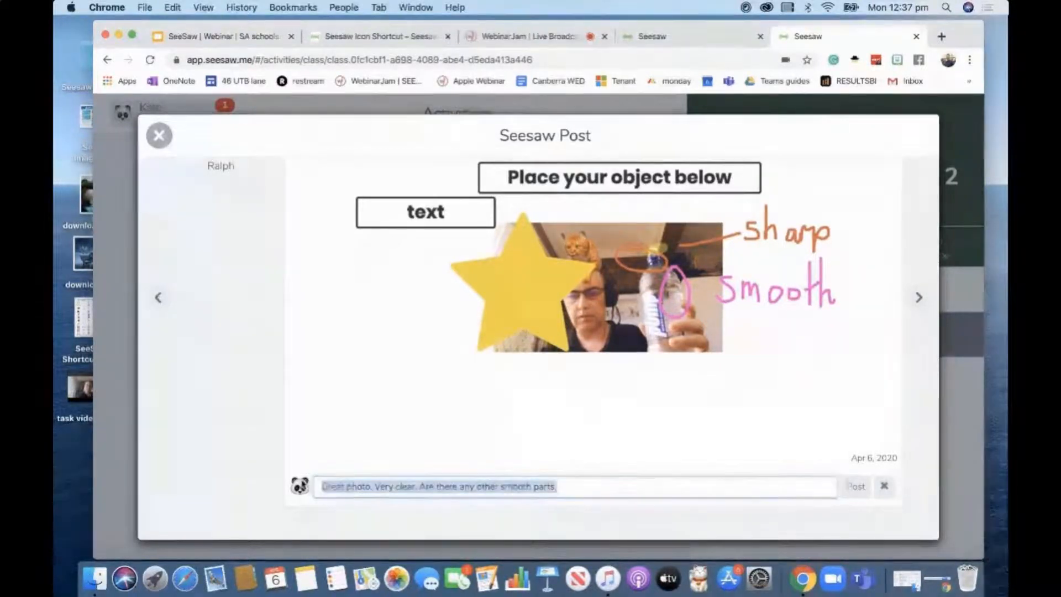
left_click(886, 486)
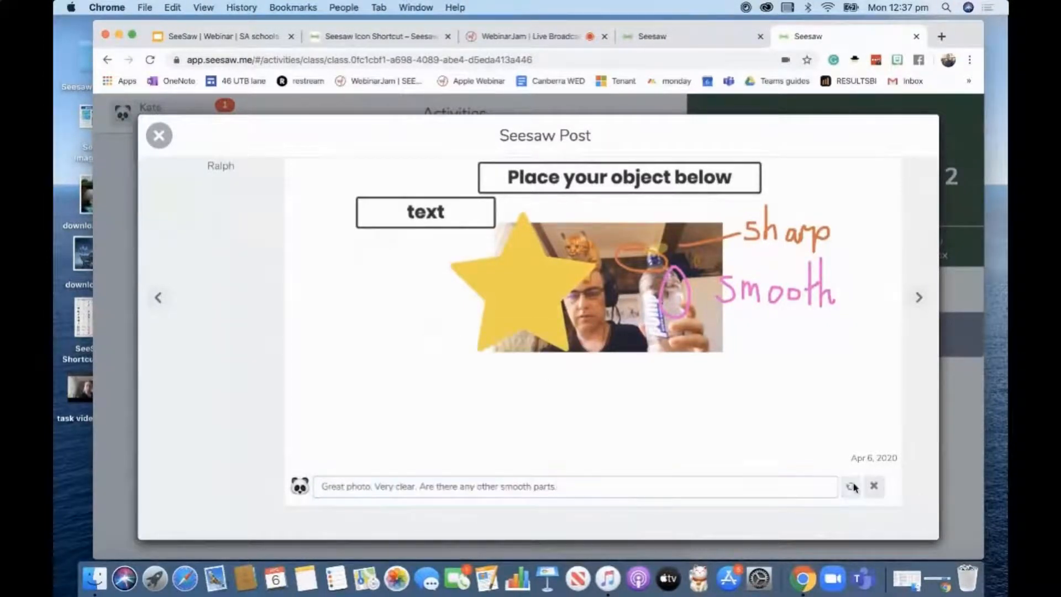
left_click(851, 487)
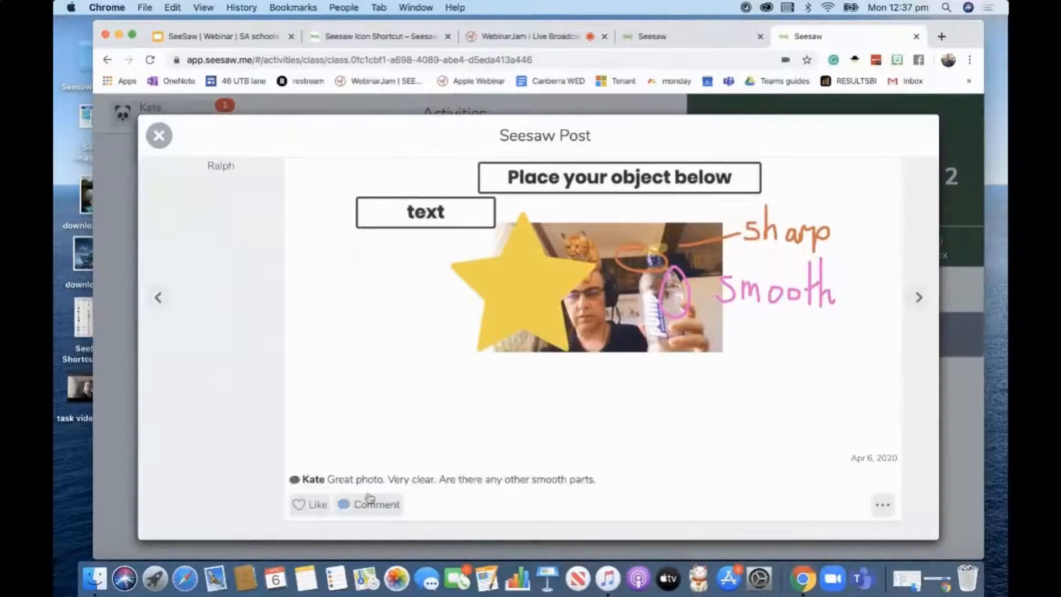
- Like Ralph's photo post with the heart
left_click(299, 504)
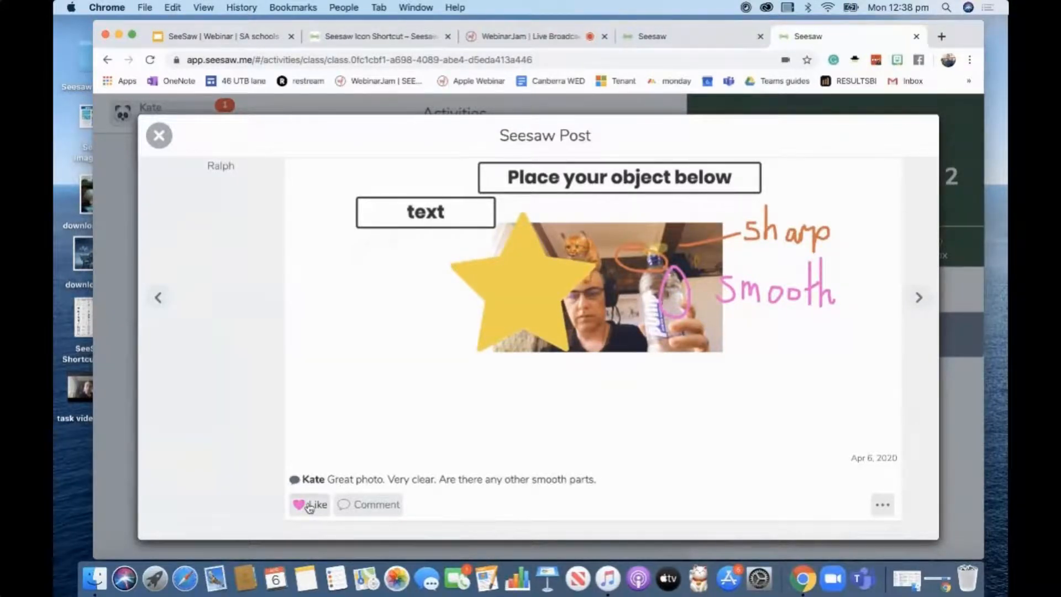
left_click(310, 504)
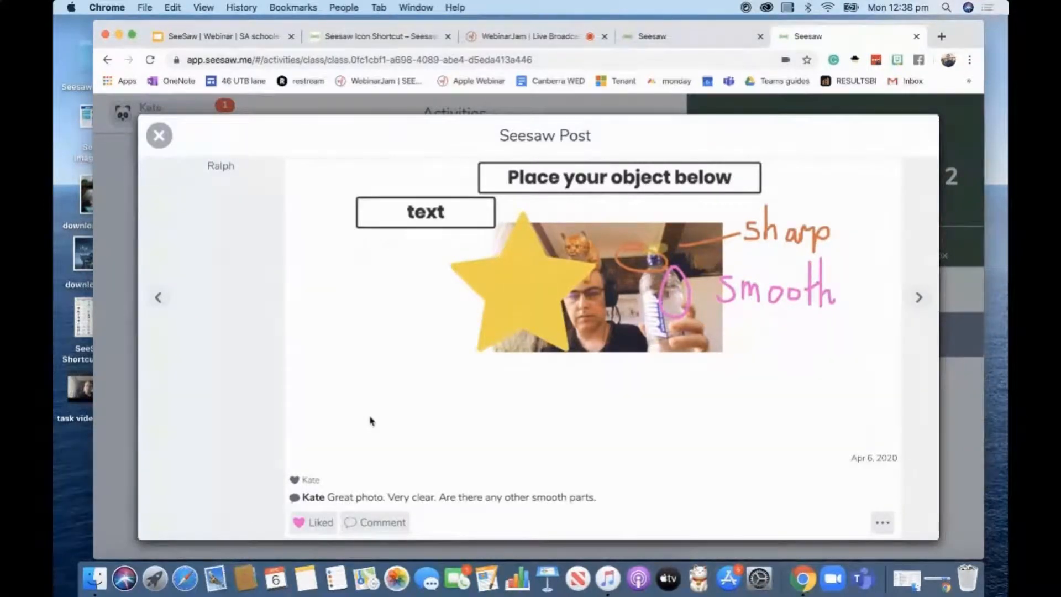
mouse_move(159, 134)
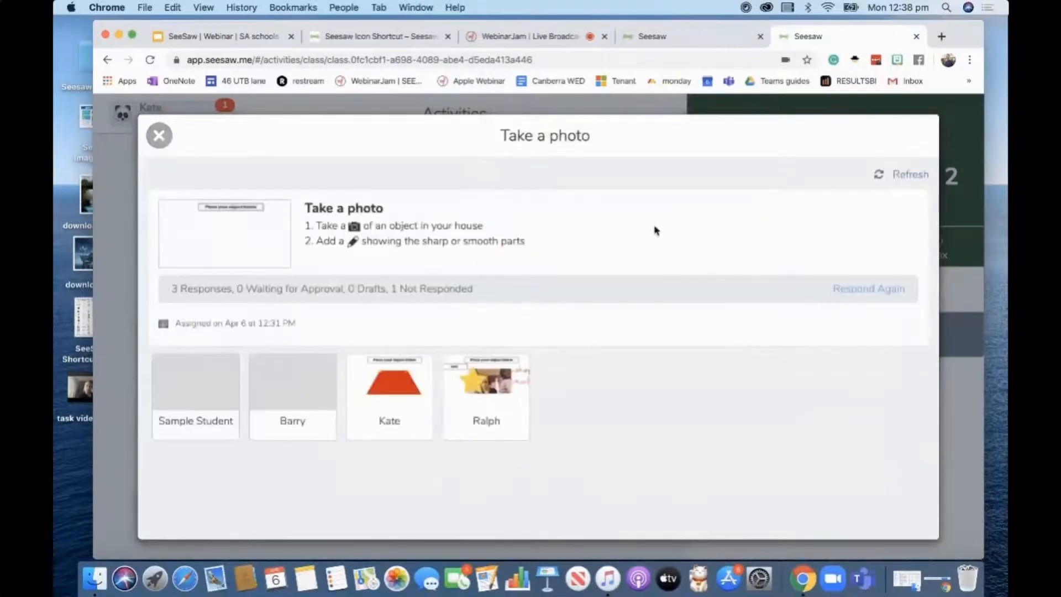
mouse_move(418, 398)
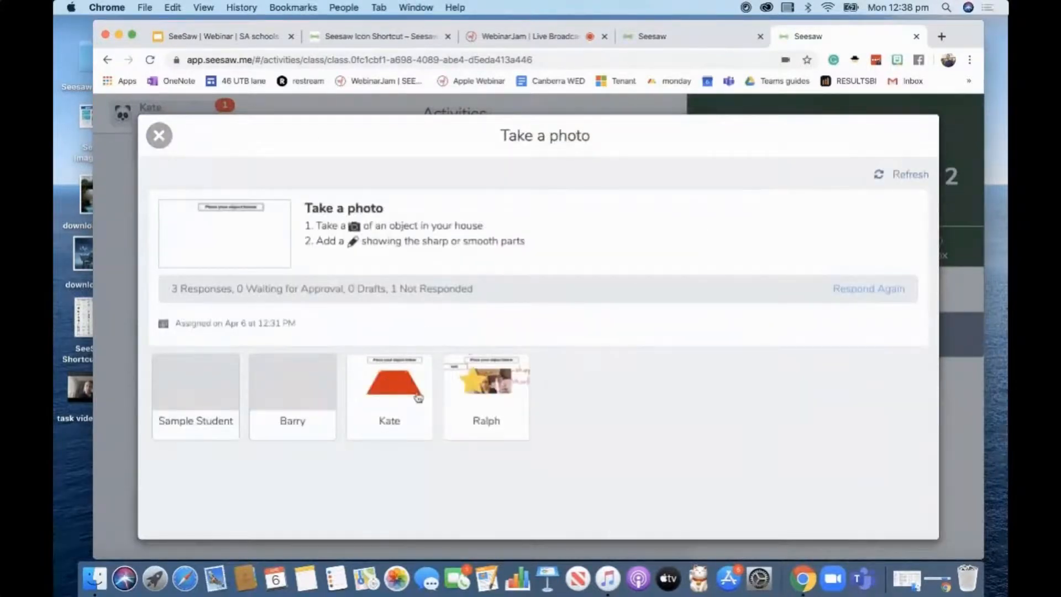
mouse_move(313, 298)
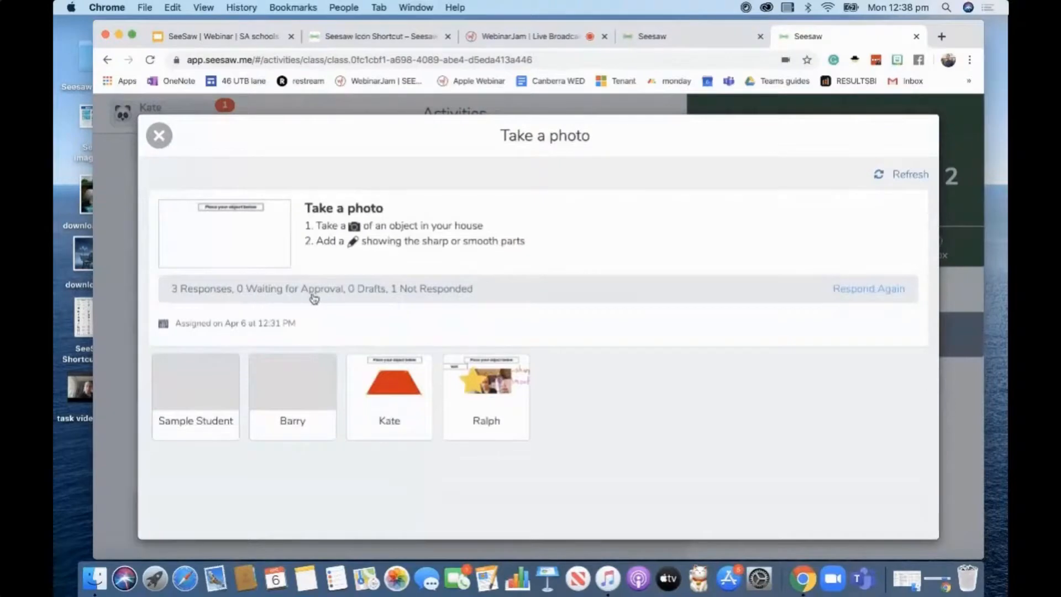
mouse_move(434, 298)
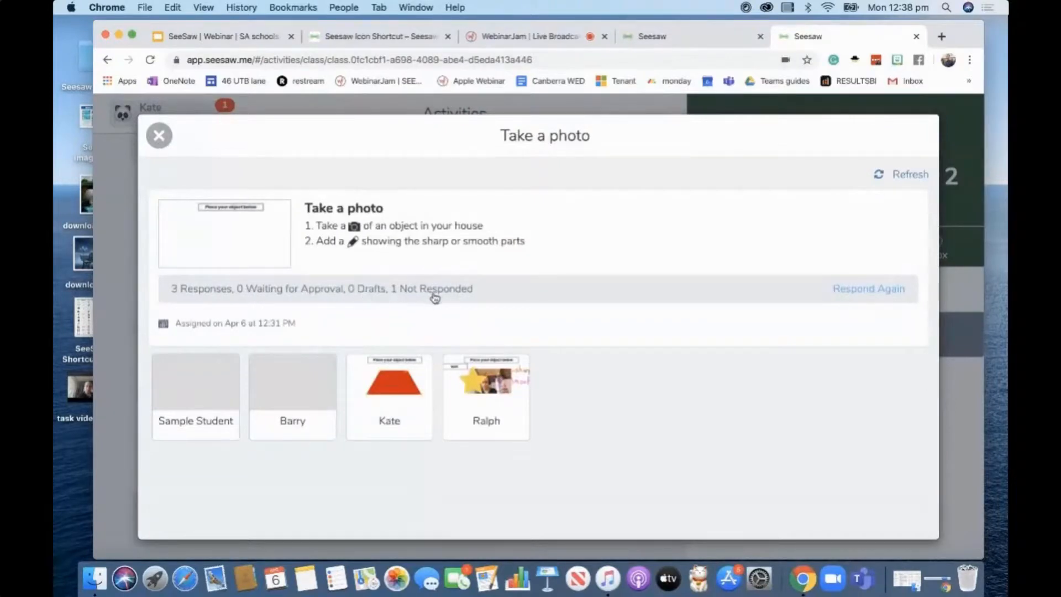
mouse_move(356, 407)
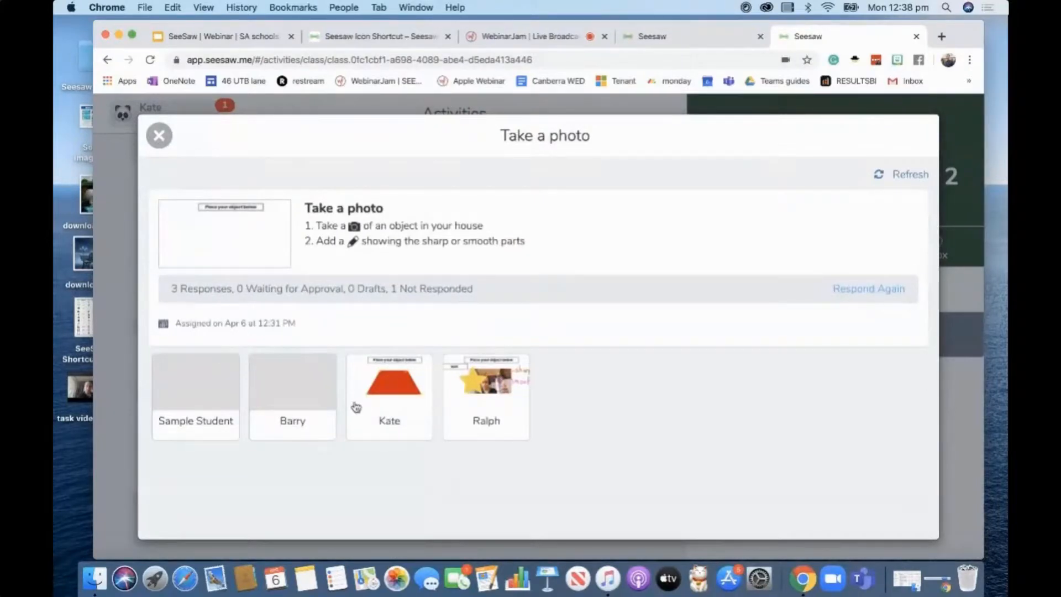
mouse_move(305, 397)
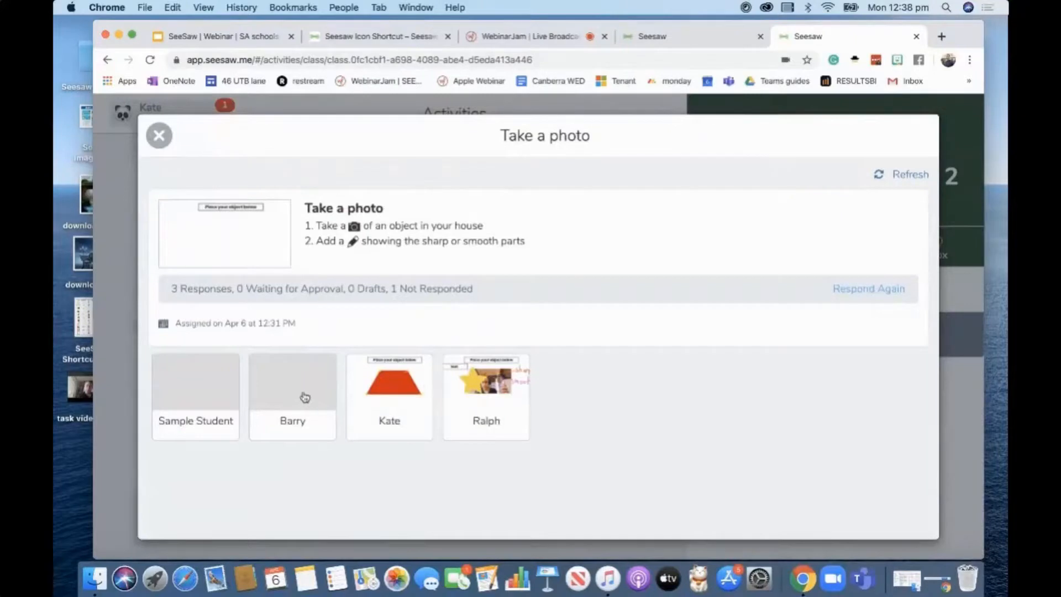
mouse_move(313, 383)
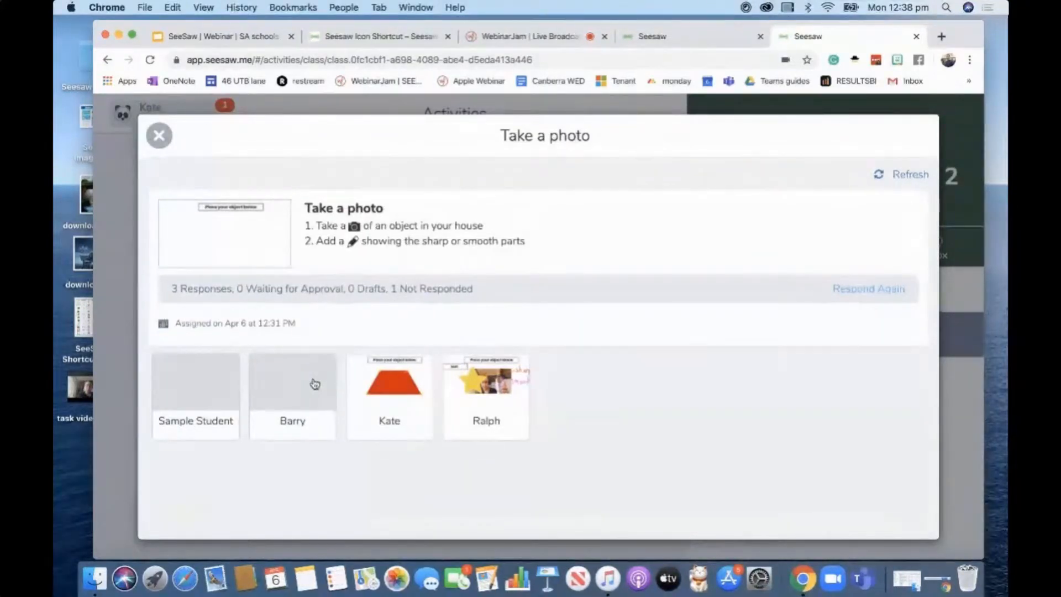
mouse_move(509, 403)
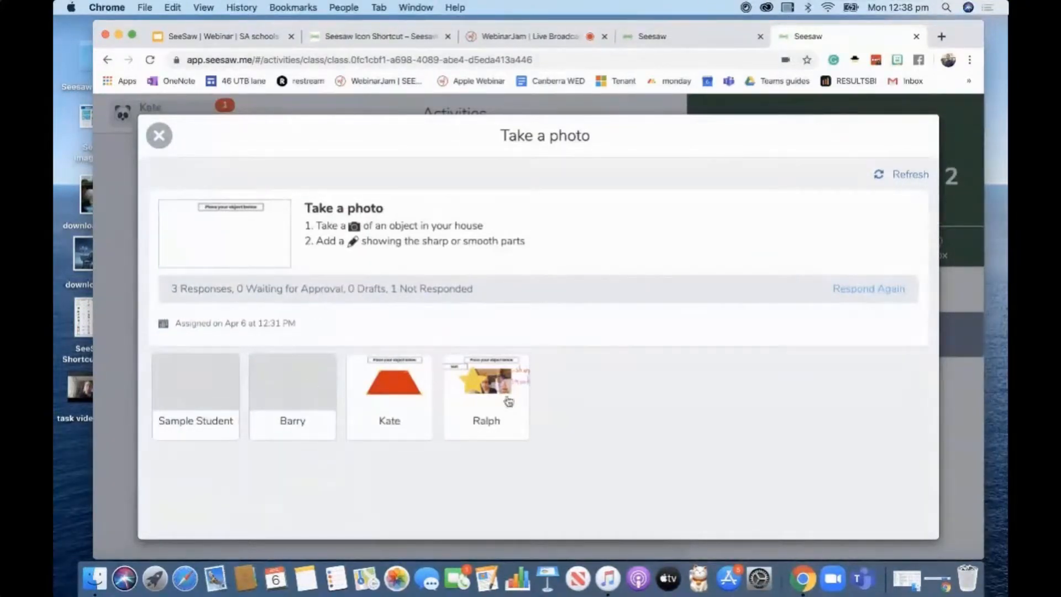
mouse_move(626, 408)
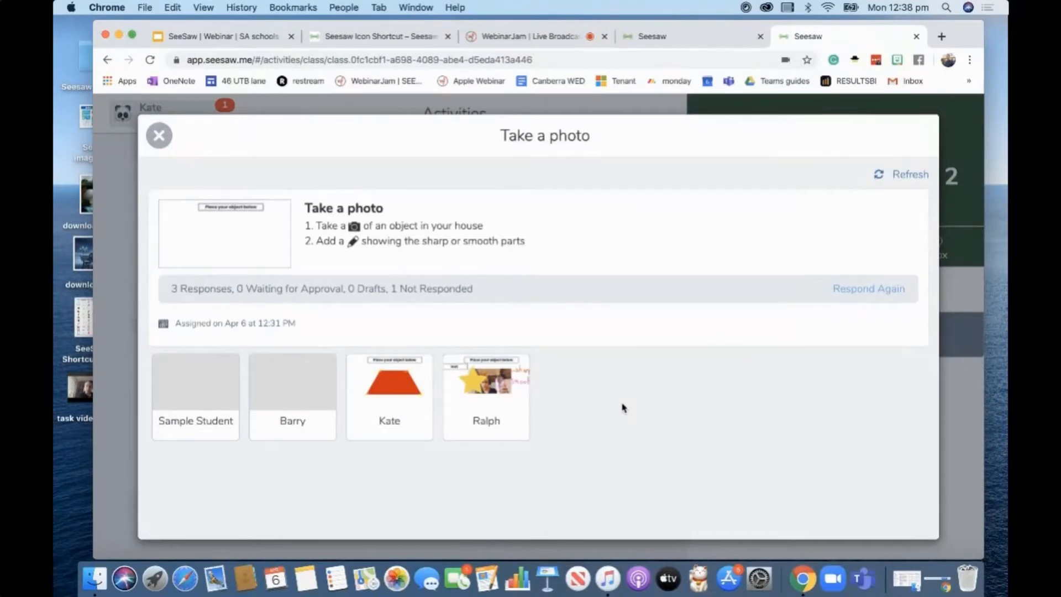
mouse_move(211, 171)
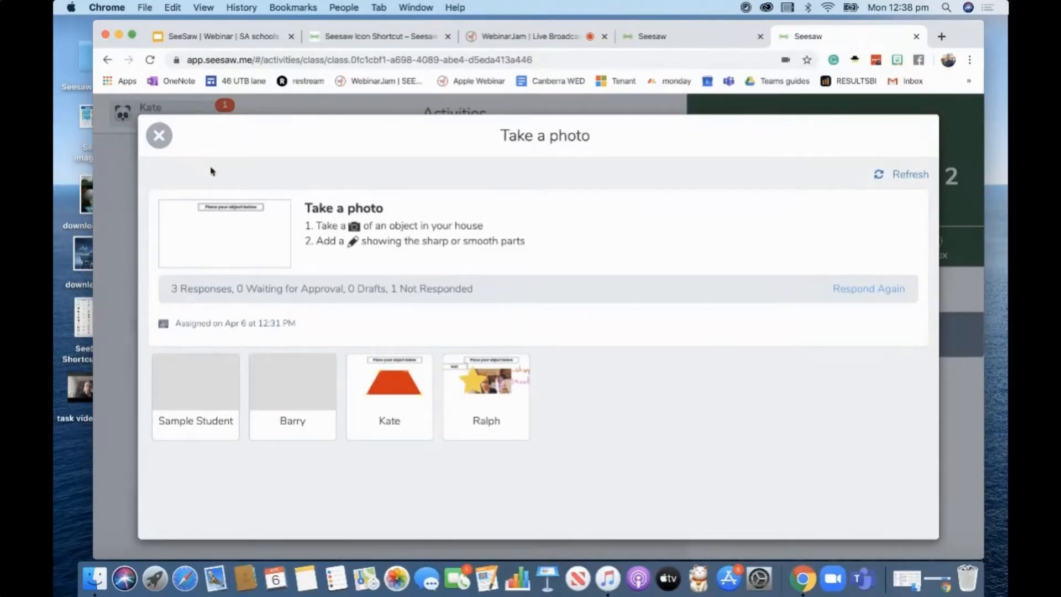
- Close the Take a photo responses to return to the Activities list
left_click(160, 135)
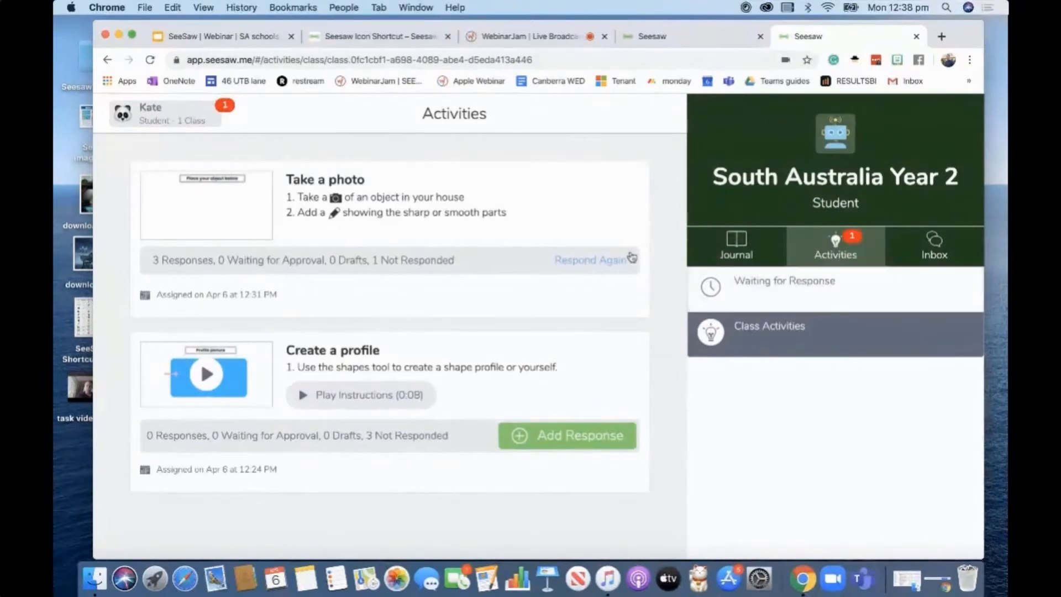
mouse_move(134, 114)
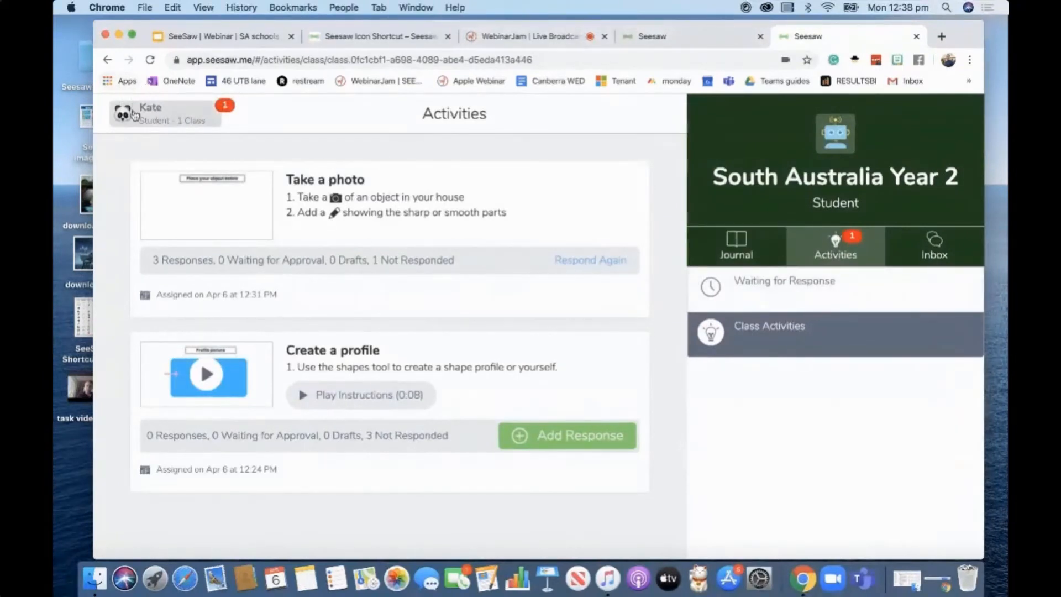
left_click(166, 114)
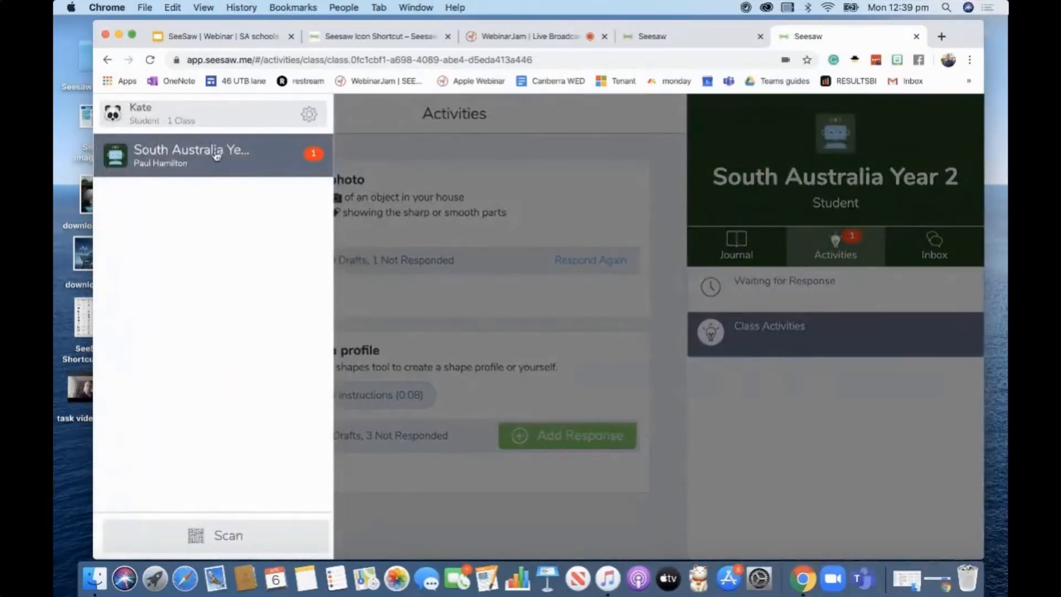
left_click(737, 246)
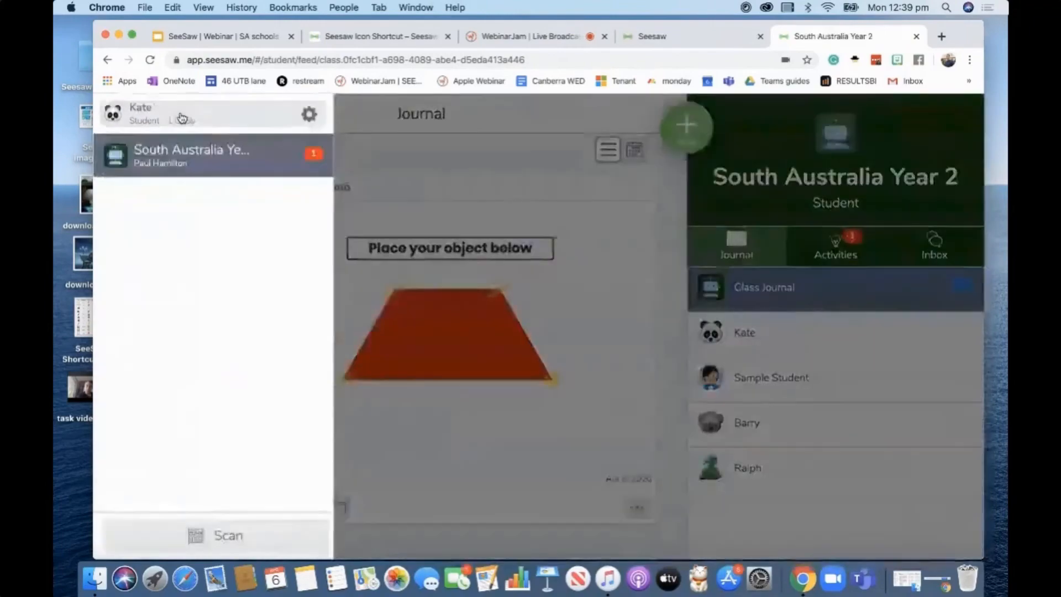